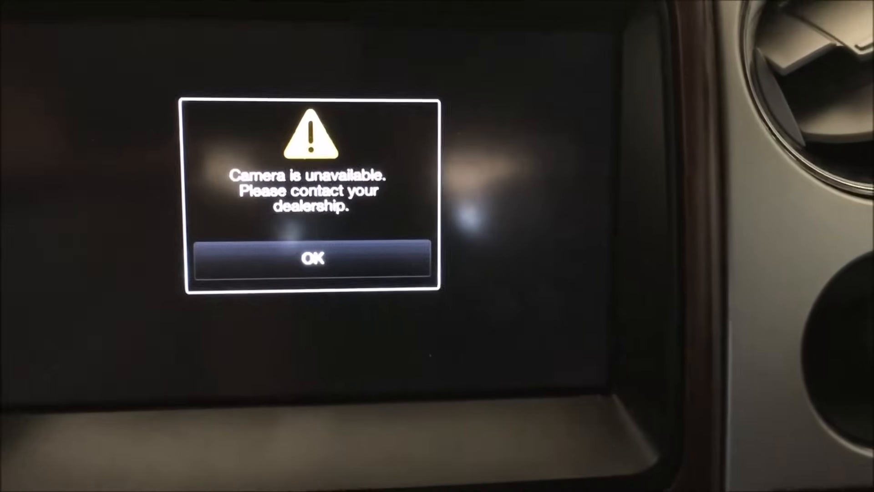
# - Acknowledge the 'Camera is unavailable' warning on the SYNC touchscreen
pyautogui.click(314, 258)
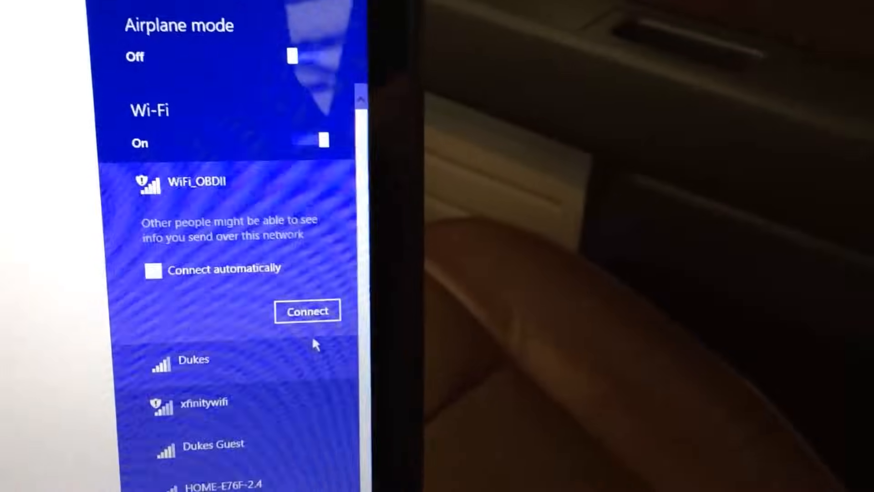
# - Join the WiFi_OBDII network and launch FORScan from its folder shortcut
pyautogui.click(306, 311)
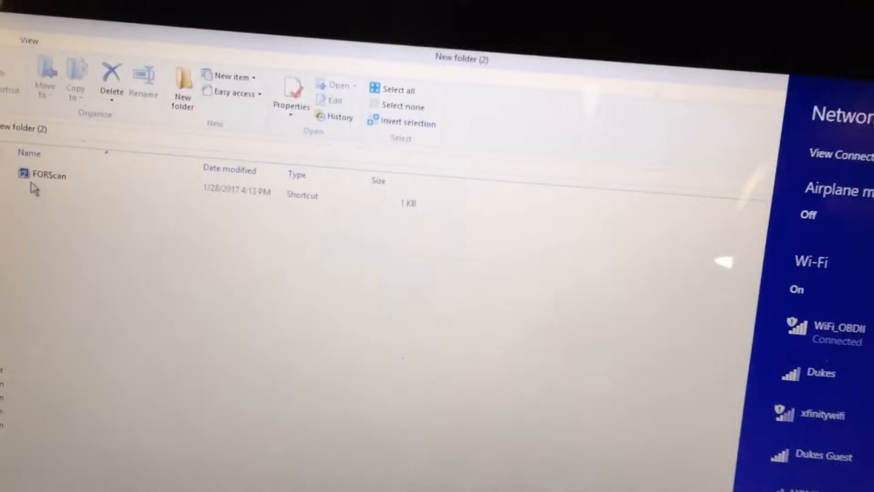
pyautogui.click(44, 186)
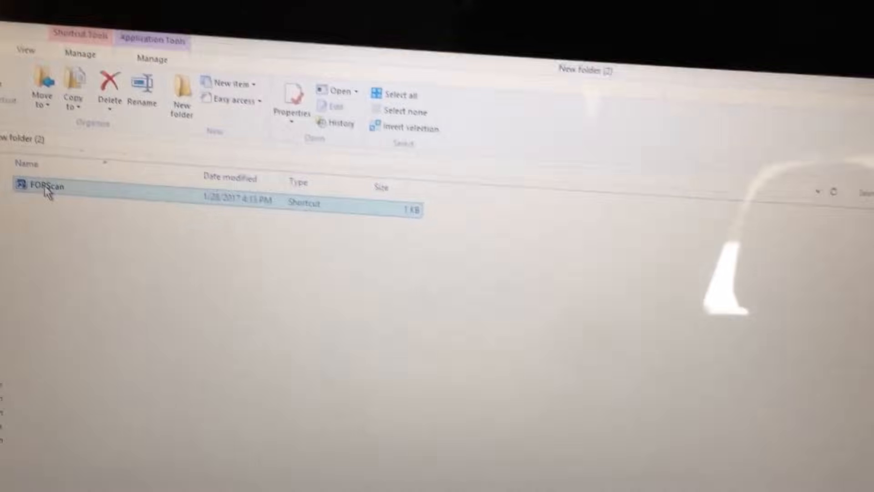
pyautogui.doubleClick(44, 184)
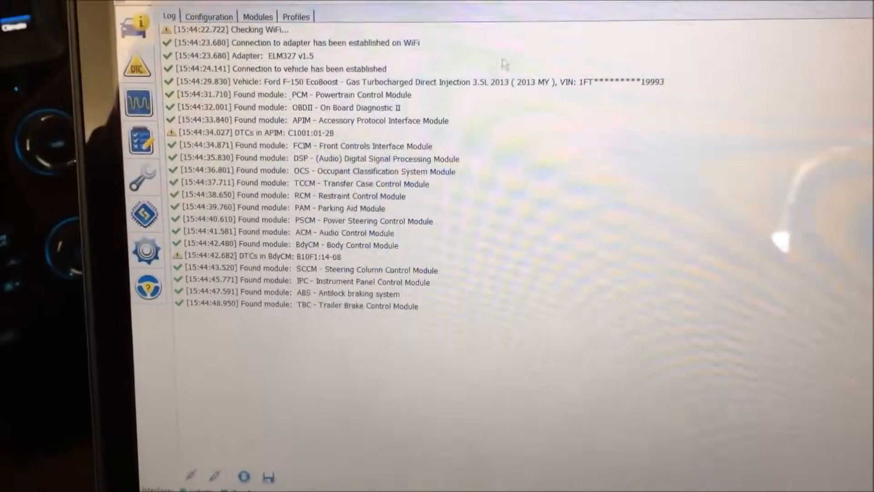
# - Let FORScan link to the F-150 over the ELM327 Wi-Fi adapter and list its modules with DTCs
pyautogui.click(135, 70)
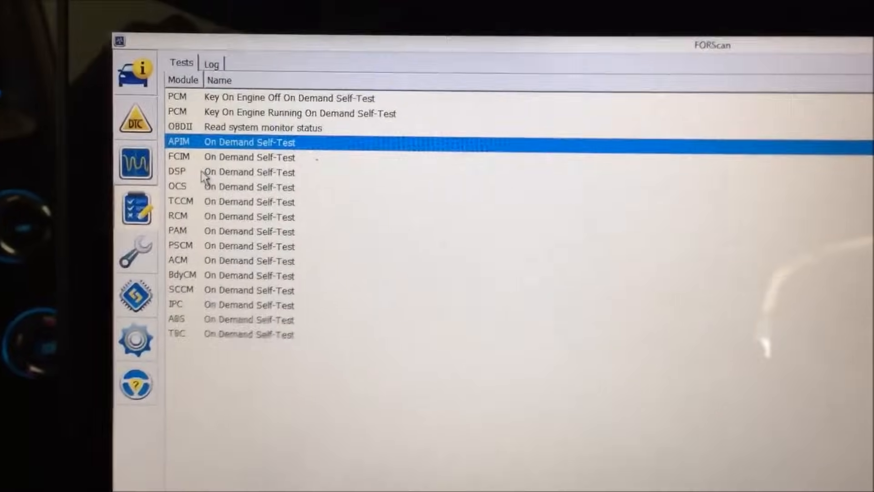
# - Run the APIM On Demand Self-Test from the Tests list
pyautogui.doubleClick(250, 142)
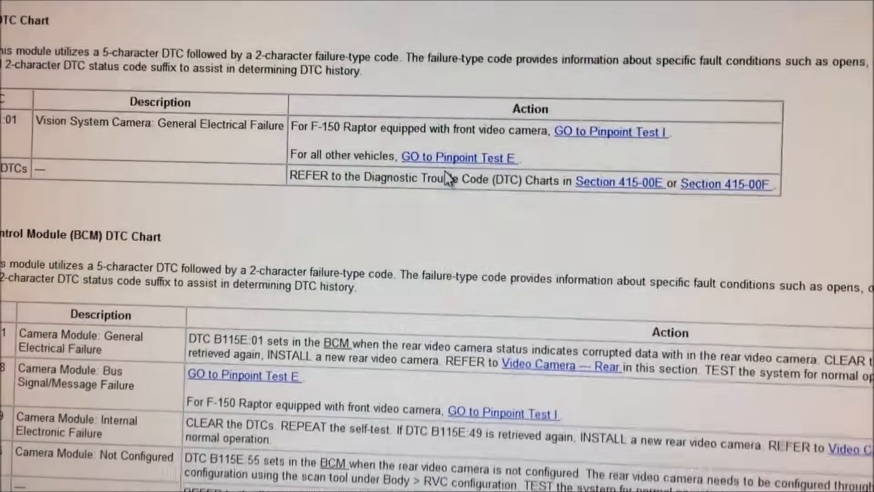
# - Scroll the C1001:01 DTC chart in the shop manual down to Pinpoint Test E for rear video
pyautogui.scroll(-3)
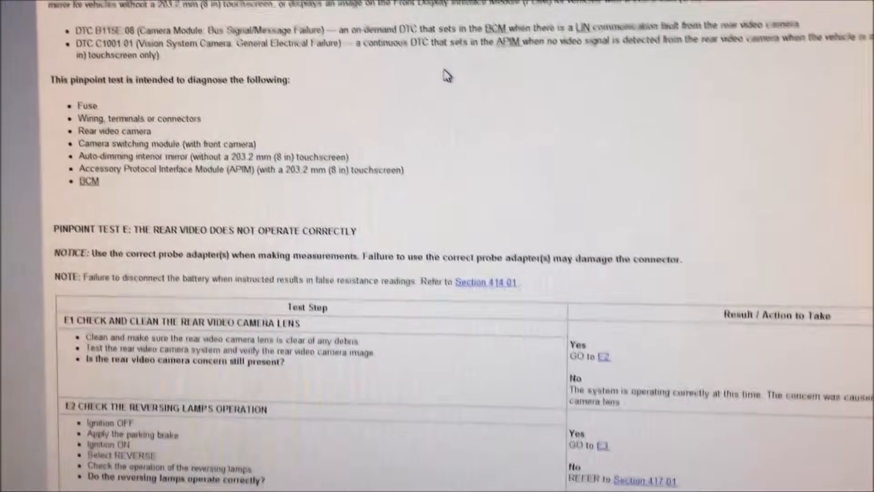
pyautogui.scroll(-3)
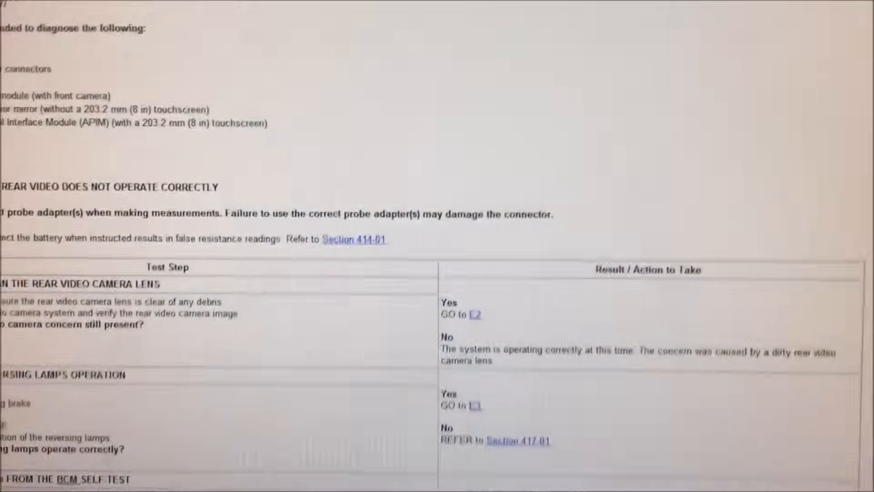
pyautogui.scroll(3)
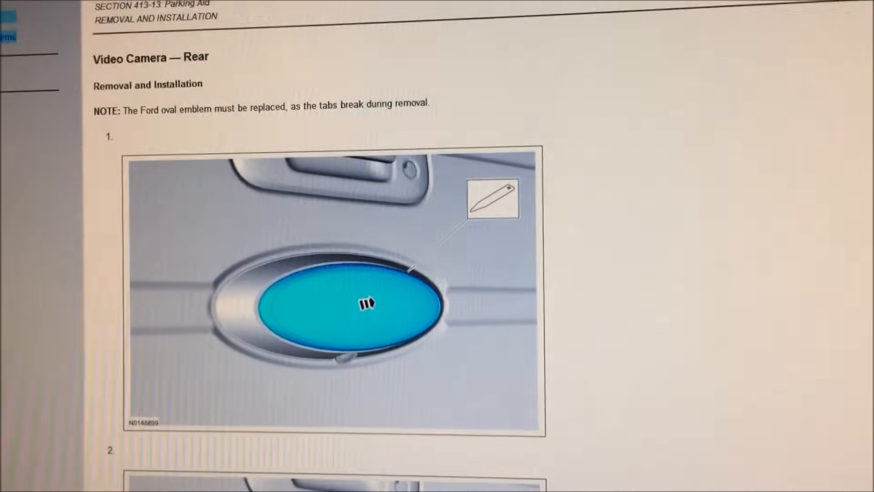
pyautogui.scroll(-3)
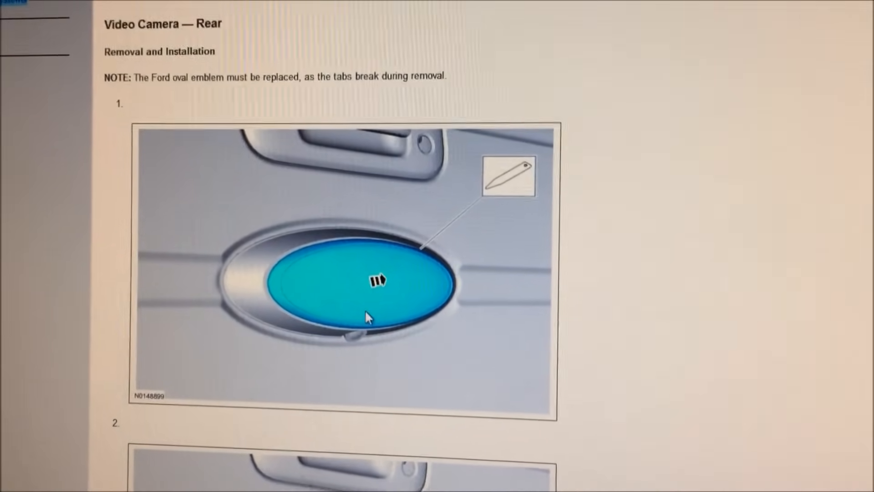
pyautogui.scroll(-3)
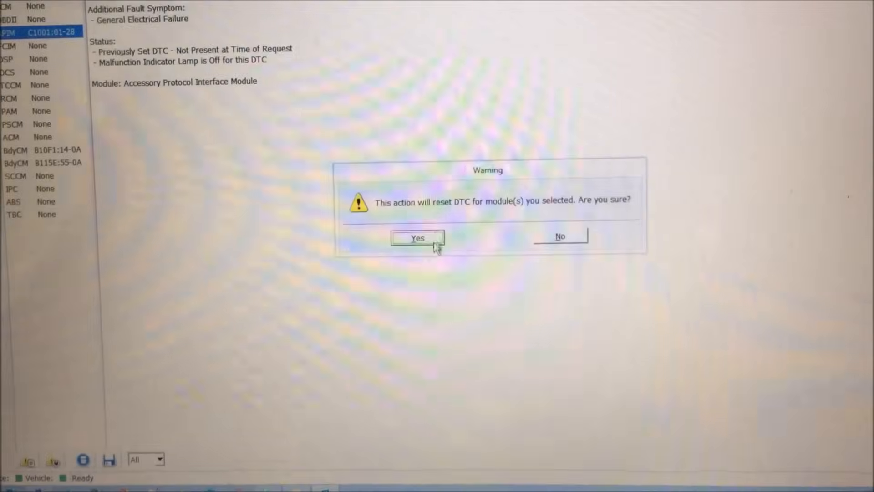
# - Confirm clearing the stored trouble codes, including APIM rear camera code C1001:01-28
pyautogui.click(418, 238)
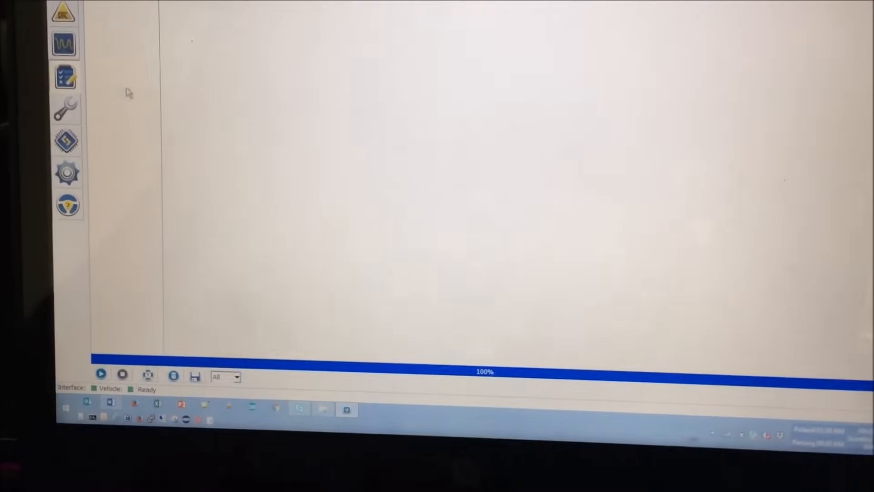
pyautogui.moveTo(74, 146)
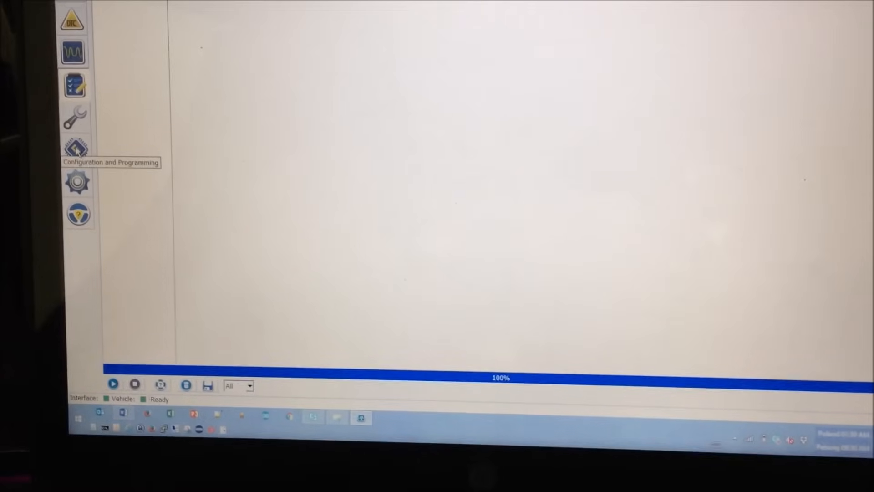
# - Start Rear Camera Calibration from Service Functions and accept its level-ground, charged-battery conditions
pyautogui.click(74, 147)
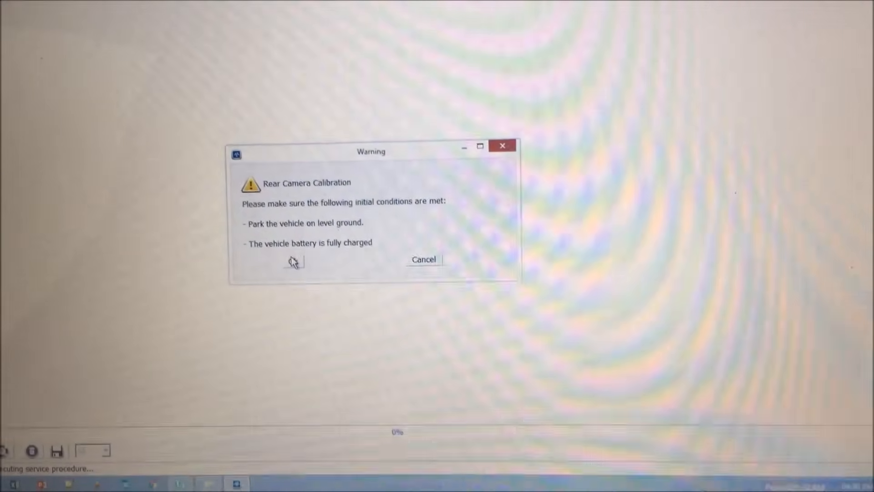
pyautogui.click(292, 260)
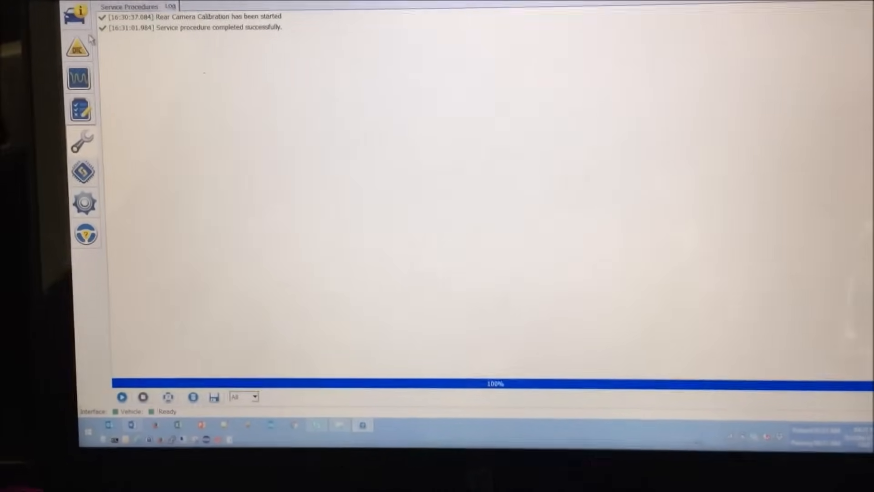
# - After calibration completes successfully, reread trouble codes showing the APIM now clear
pyautogui.click(78, 47)
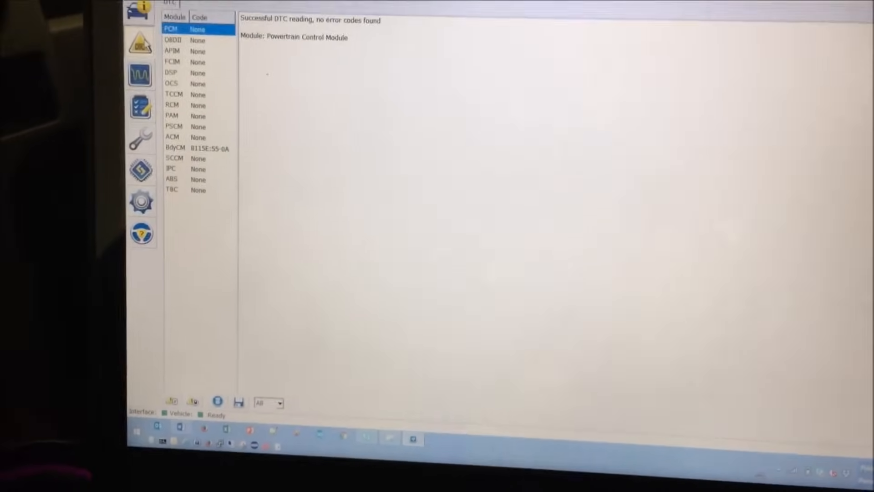